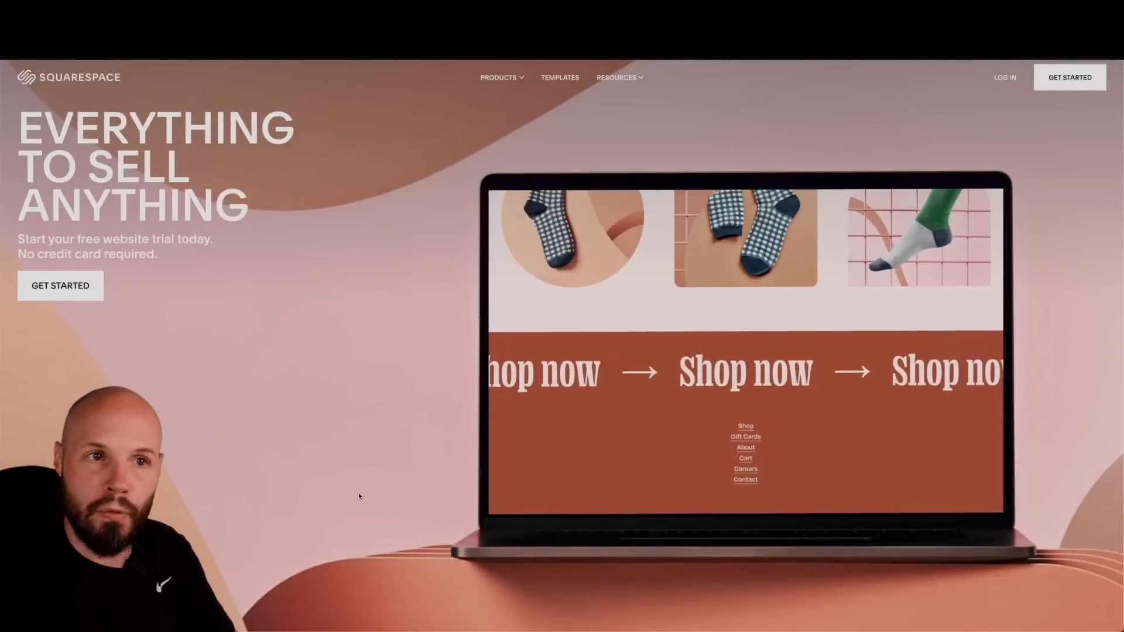
Move down the homepage to the templates section and open the full website template gallery
{"action": "scroll", "scroll_direction": "down", "scroll_amount": 3}
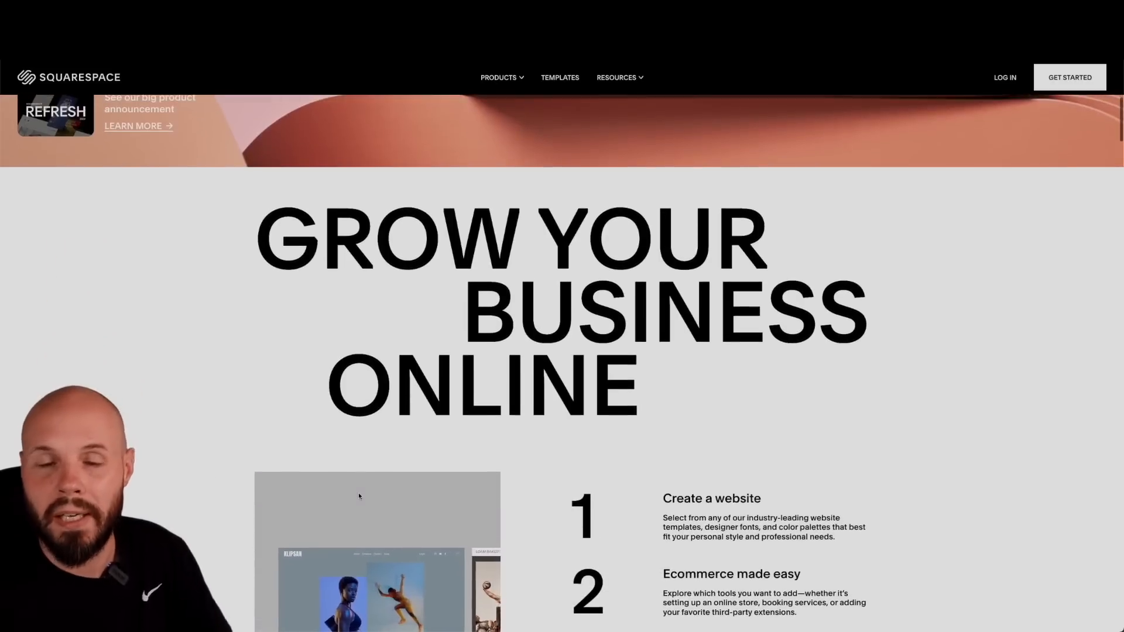
{"action": "scroll", "scroll_direction": "down", "scroll_amount": 3}
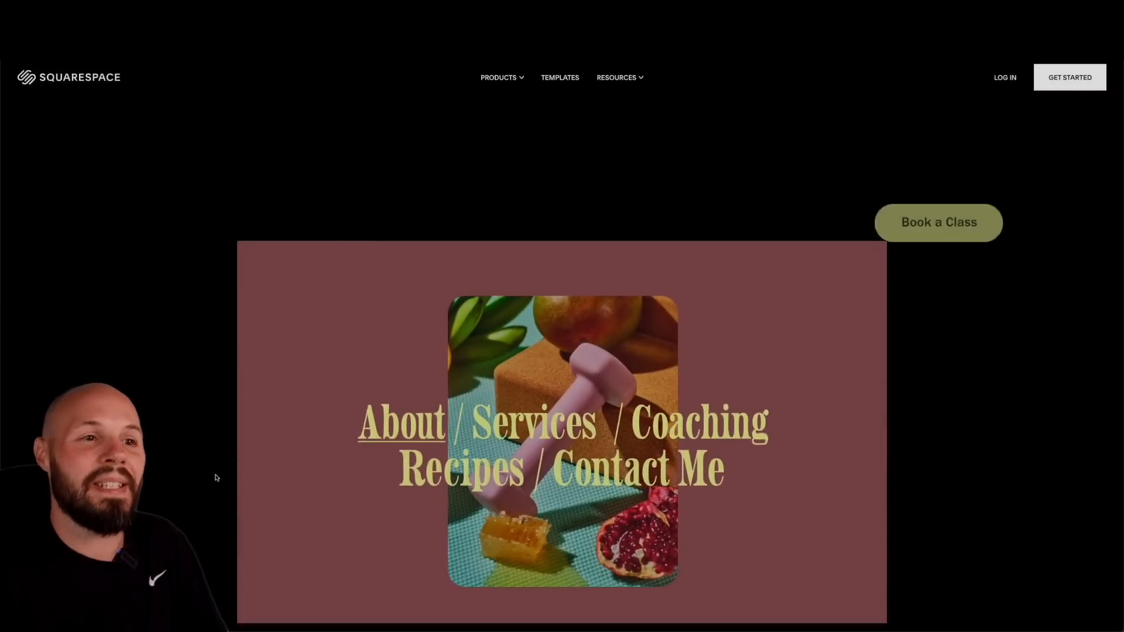
{"action": "scroll", "scroll_direction": "down", "scroll_amount": 3}
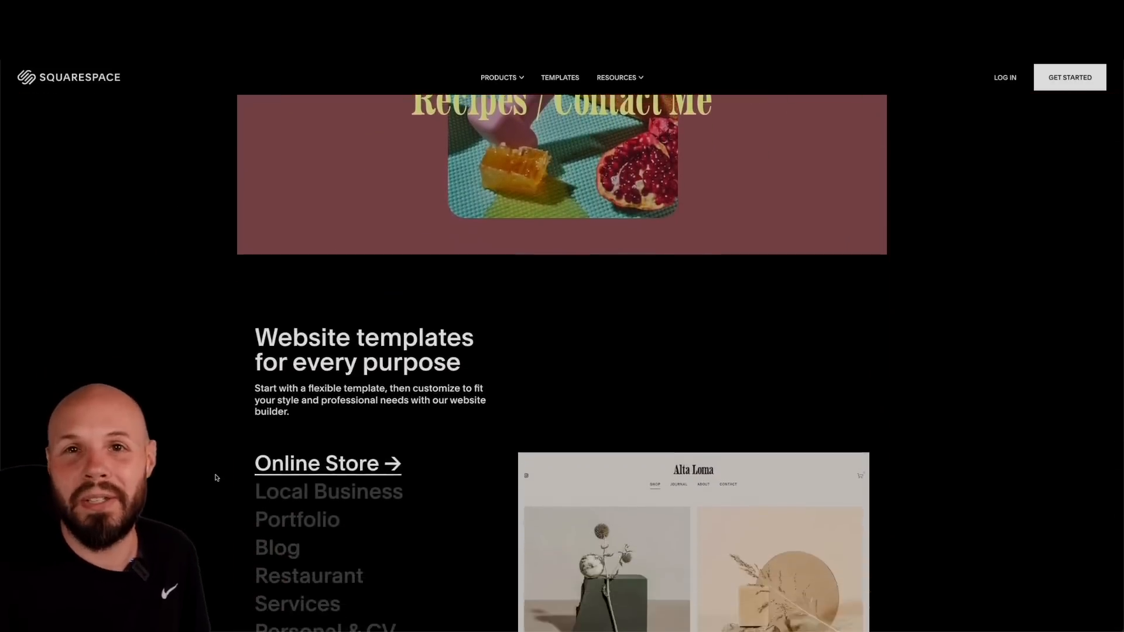
{"action": "scroll", "scroll_direction": "down", "scroll_amount": 3}
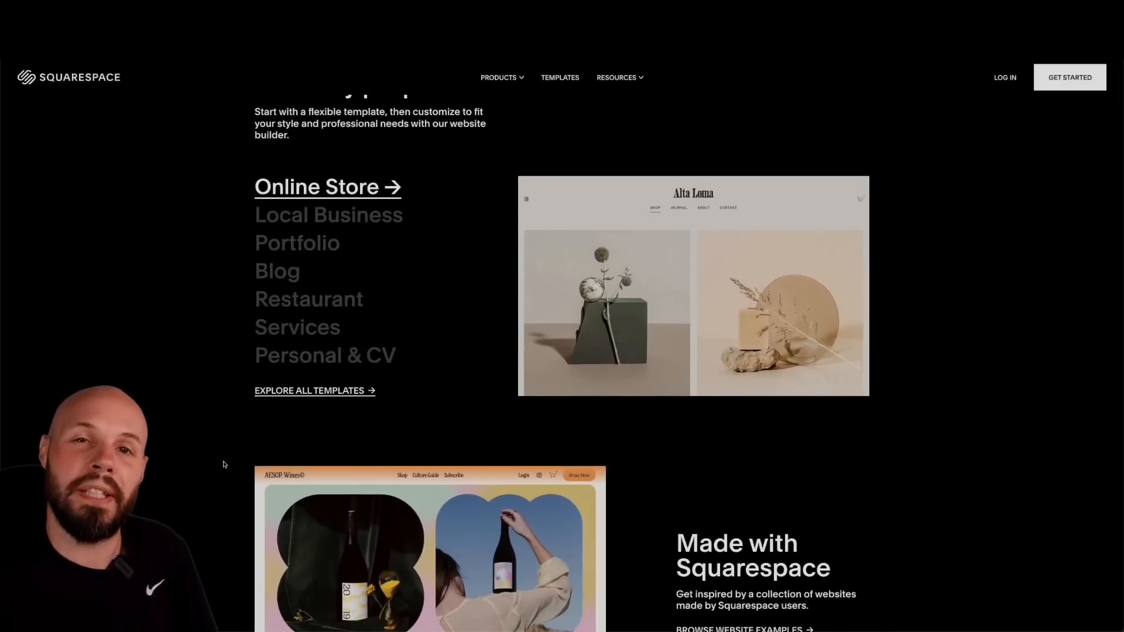
{"action": "mouse_move", "coordinate": [312, 244]}
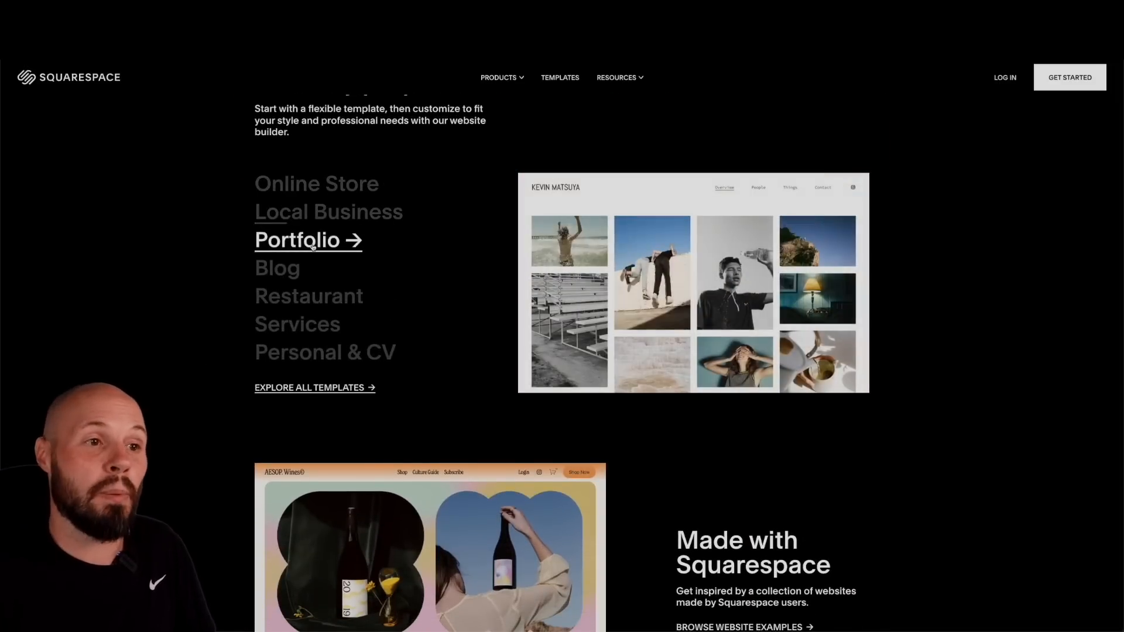
{"action": "left_click", "coordinate": [295, 241]}
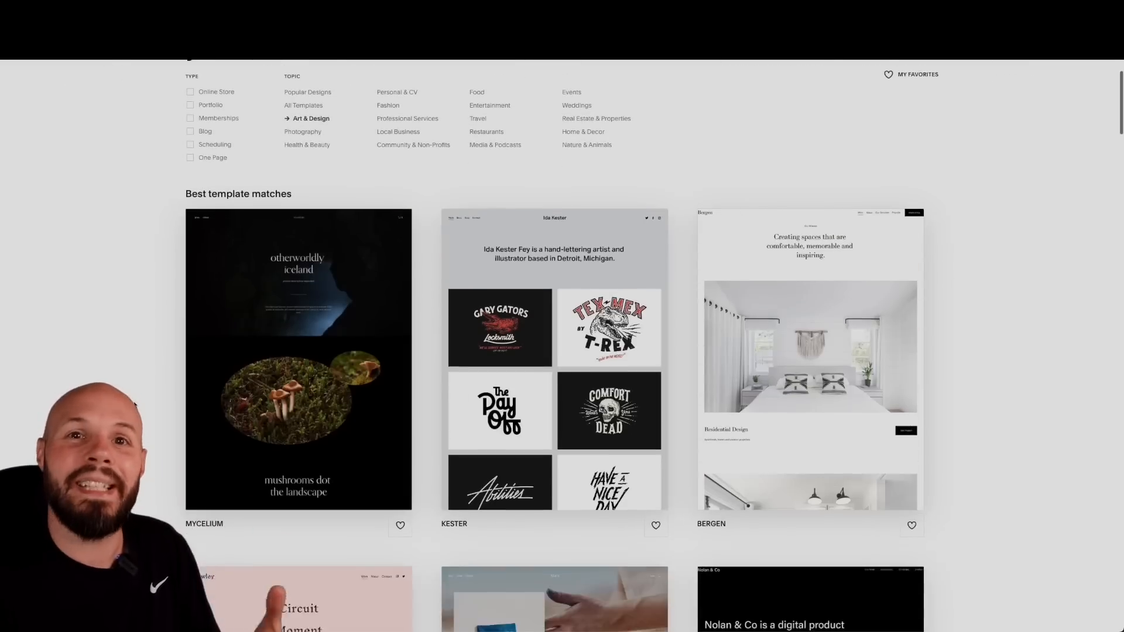
Scroll through the Art & Design template grid down to the popular designs section
{"action": "scroll", "scroll_direction": "down", "scroll_amount": 3}
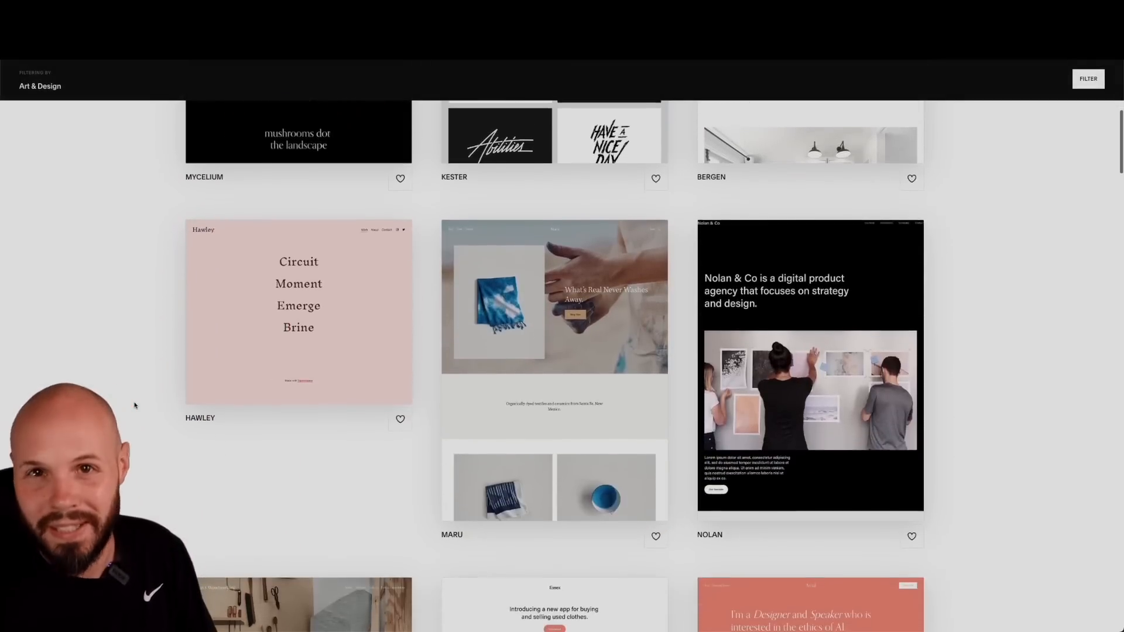
{"action": "scroll", "scroll_direction": "down", "scroll_amount": 3}
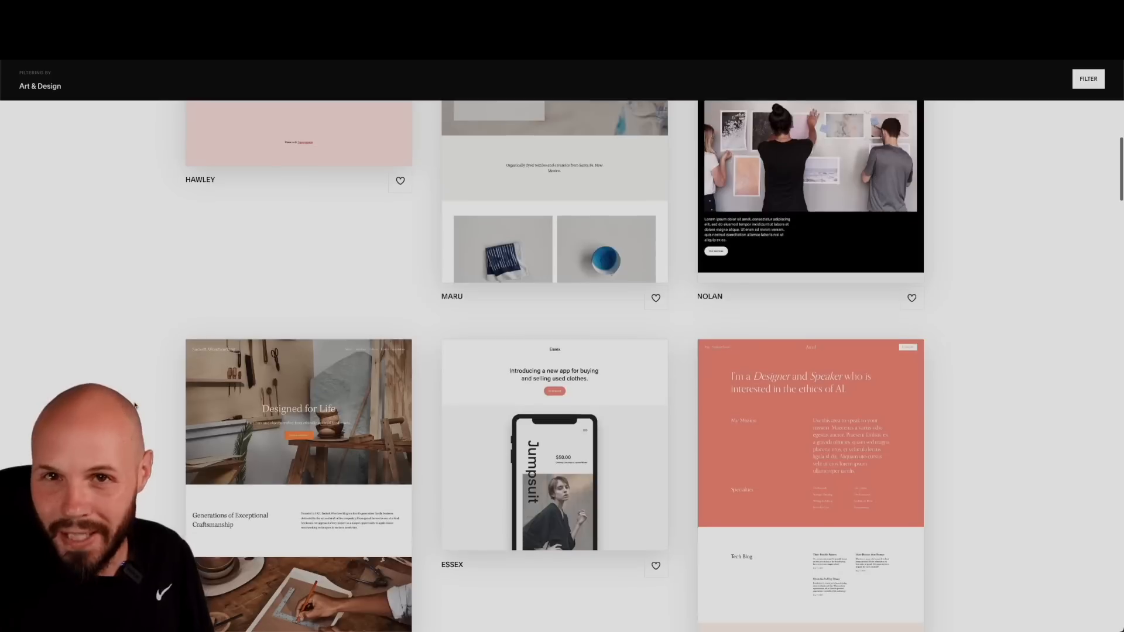
{"action": "scroll", "scroll_direction": "down", "scroll_amount": 3}
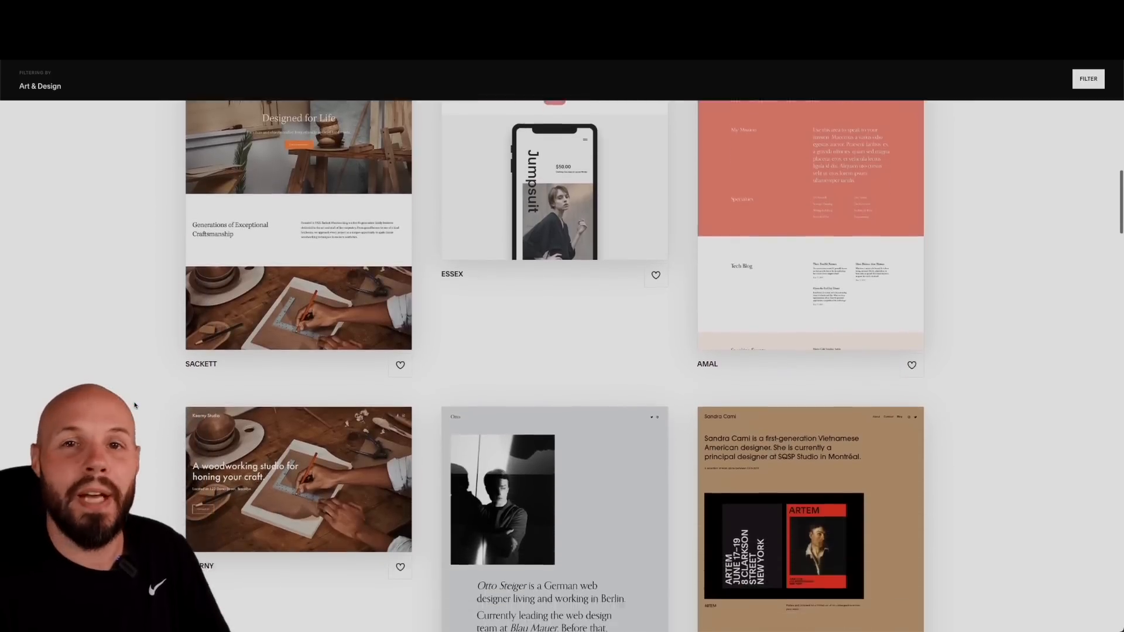
{"action": "scroll", "scroll_direction": "down", "scroll_amount": 3}
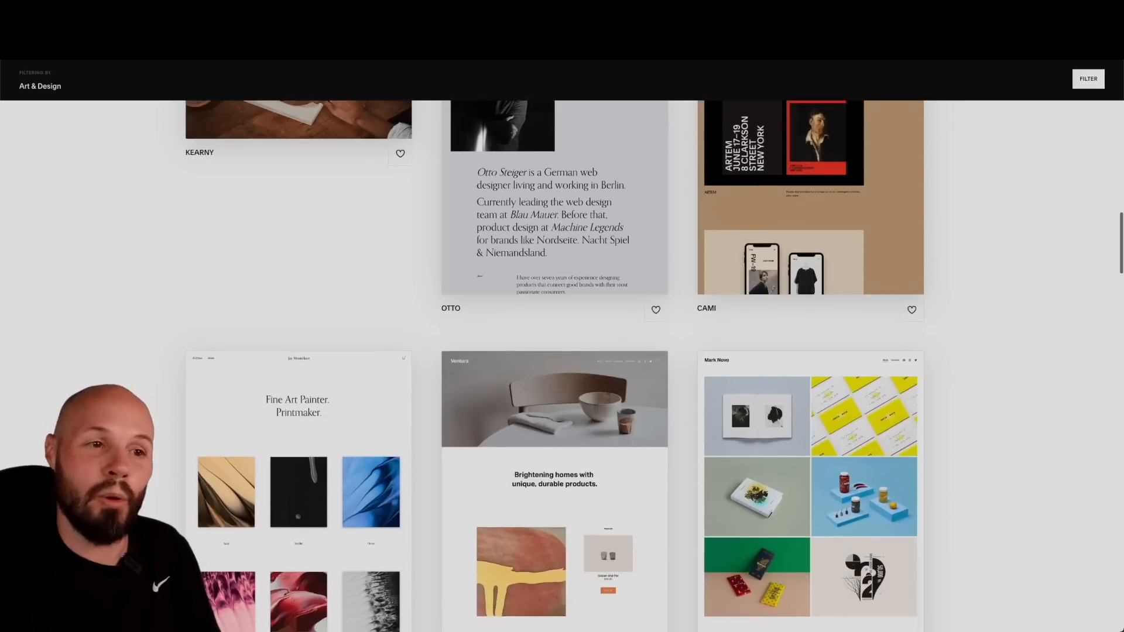
{"action": "scroll", "scroll_direction": "down", "scroll_amount": 3}
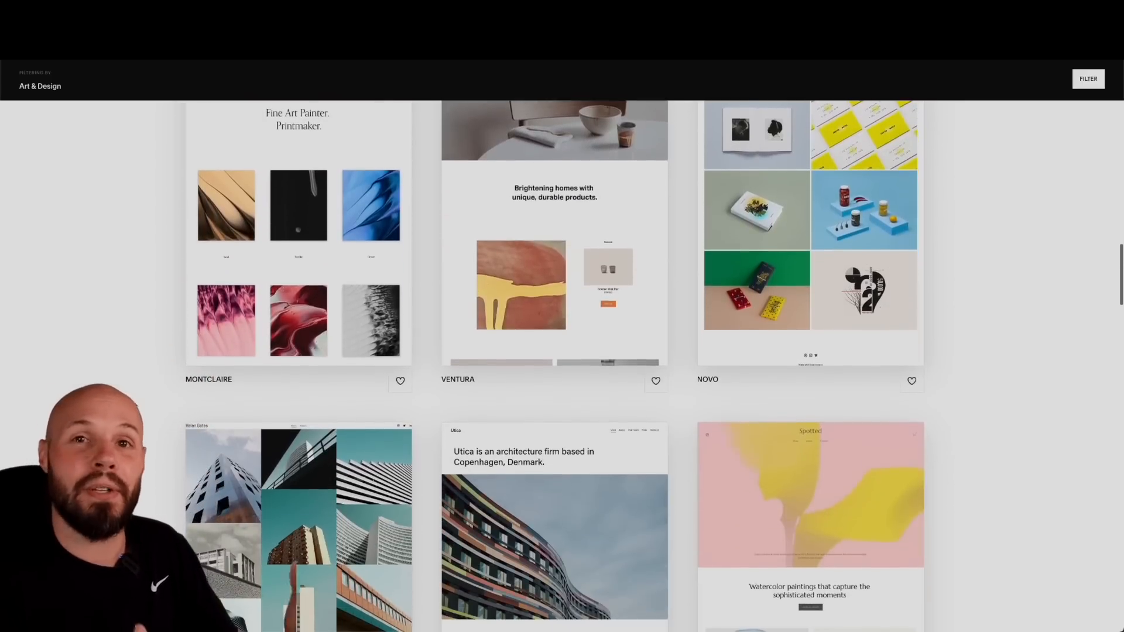
{"action": "scroll", "scroll_direction": "down", "scroll_amount": 3}
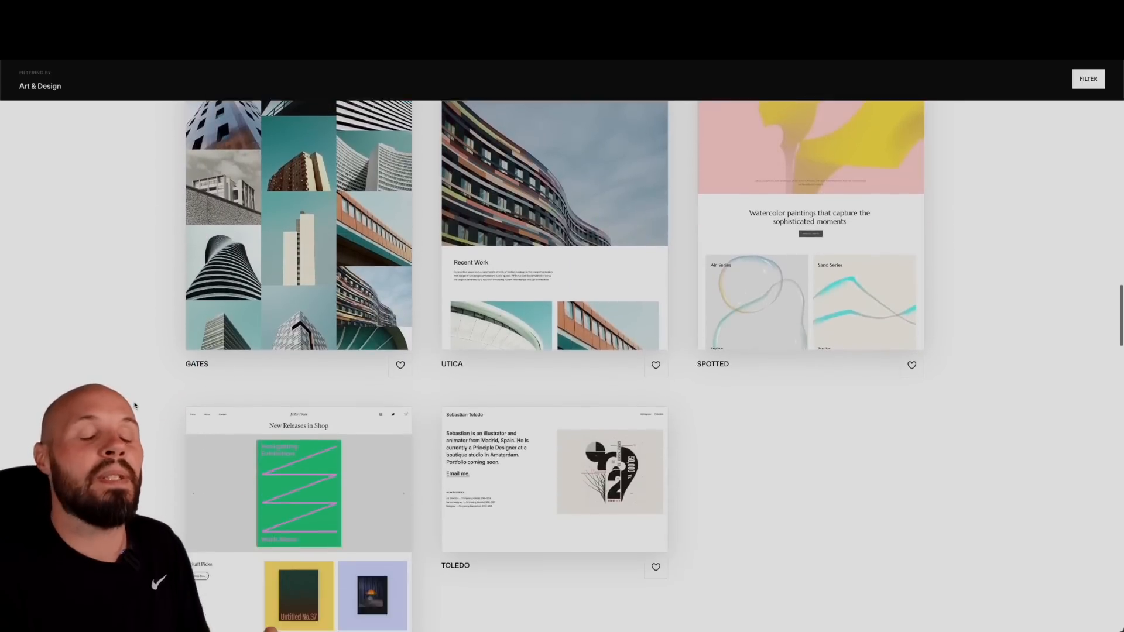
{"action": "scroll", "scroll_direction": "down", "scroll_amount": 3}
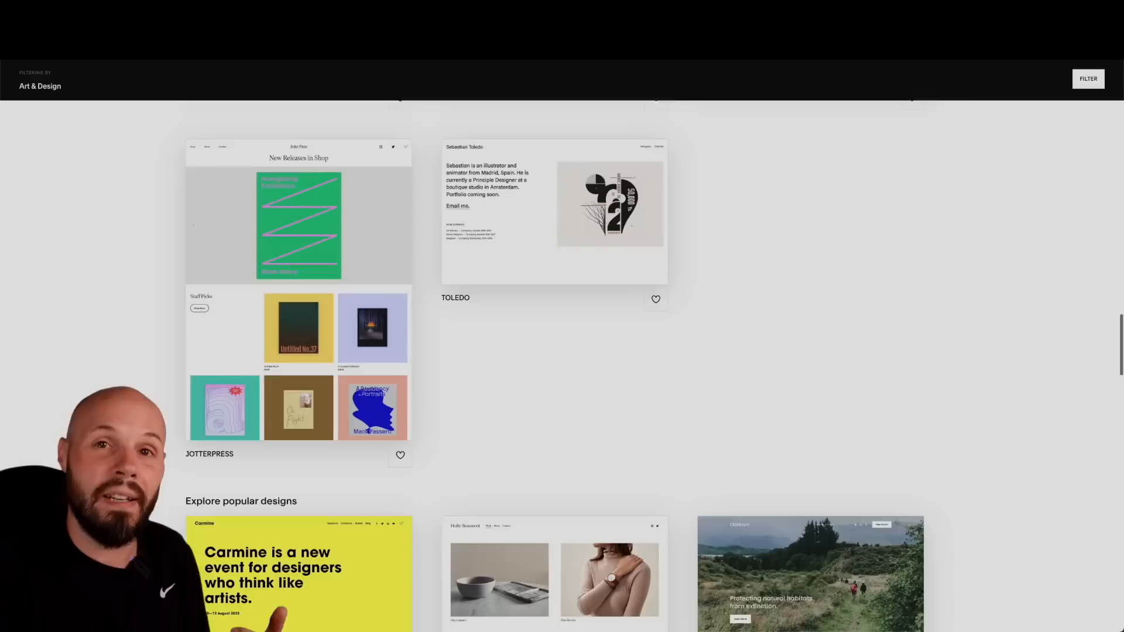
{"action": "scroll", "scroll_direction": "down", "scroll_amount": 3}
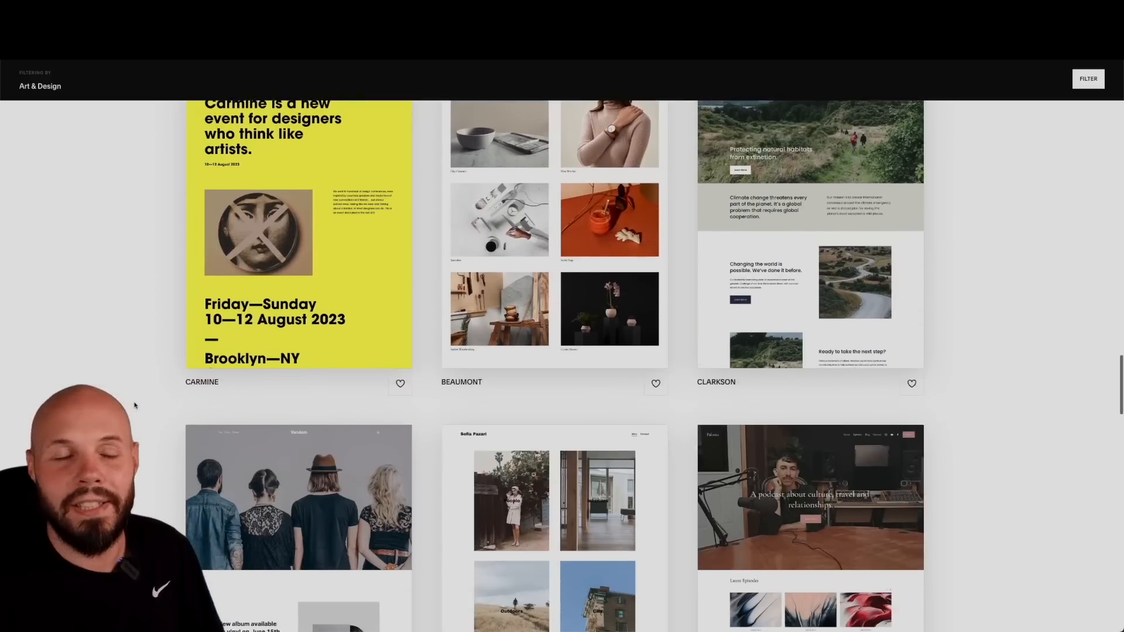
{"action": "scroll", "scroll_direction": "down", "scroll_amount": 3}
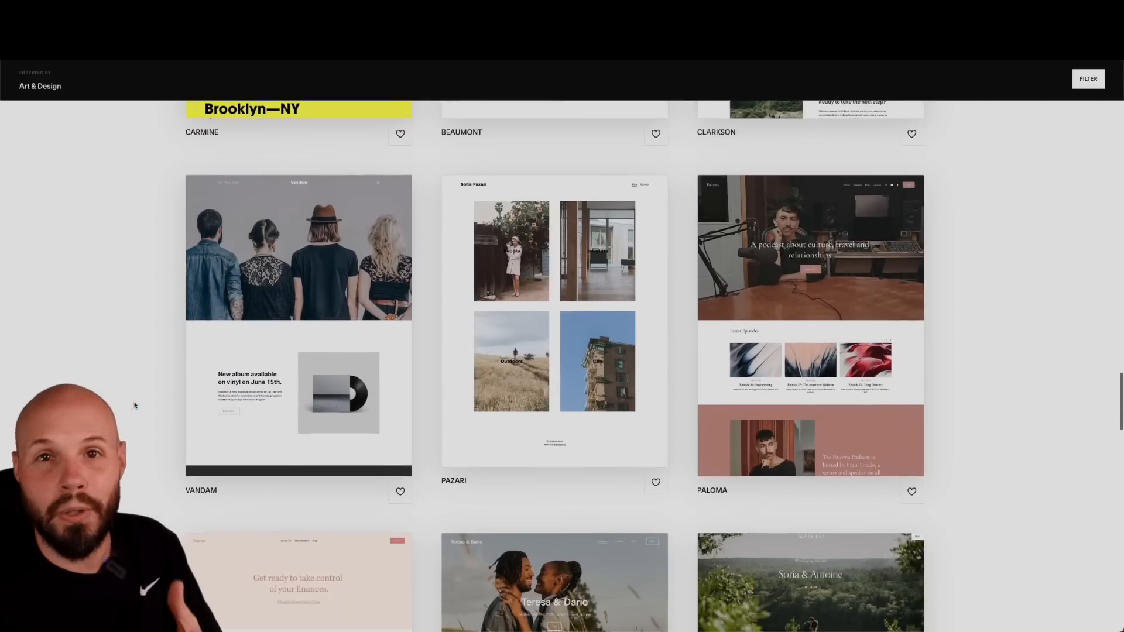